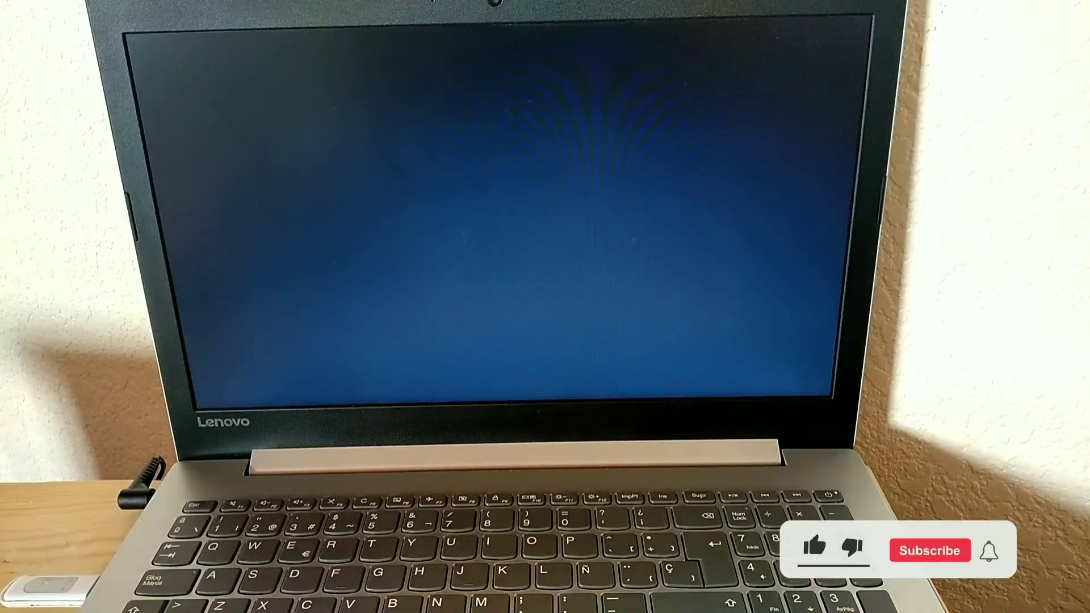
# Boot Windows 10 Setup until the French language, time and keyboard screen appears
pyautogui.click(815, 550)
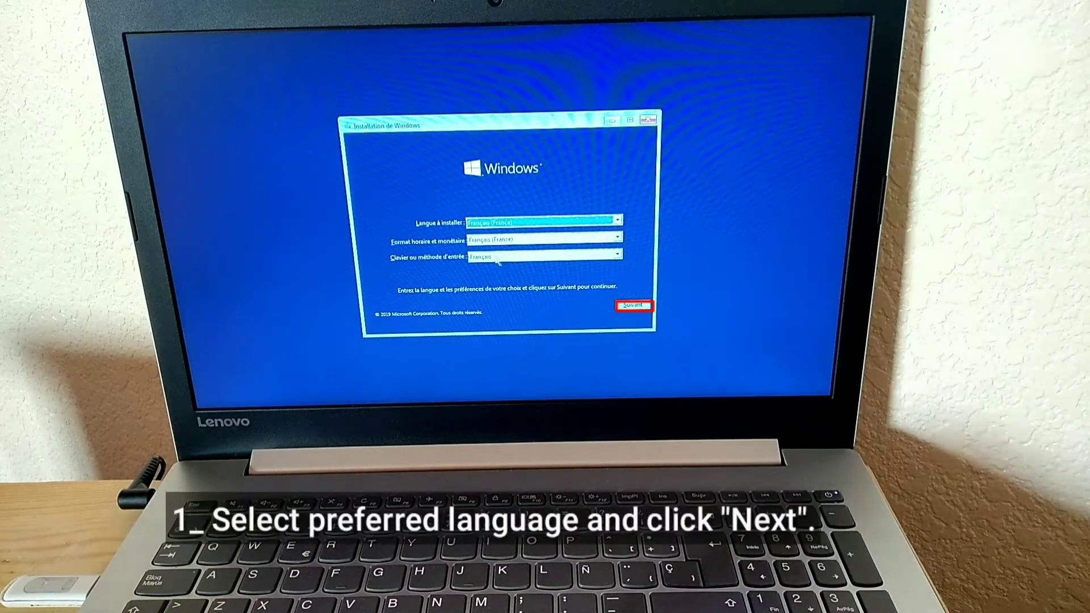
# Keep the French settings and start installing to reach the license terms
pyautogui.click(632, 306)
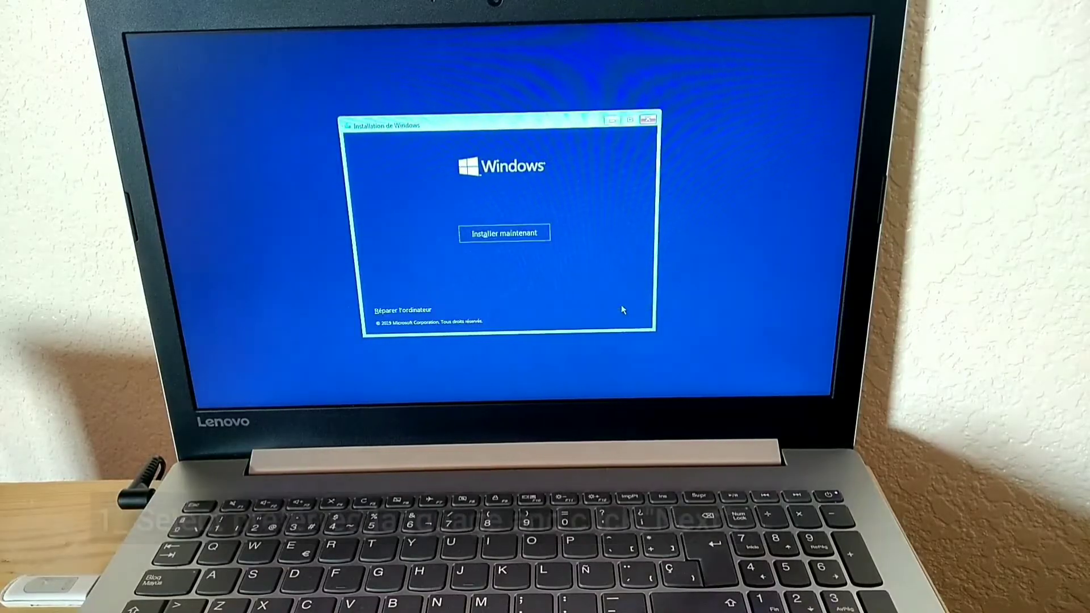
pyautogui.click(504, 233)
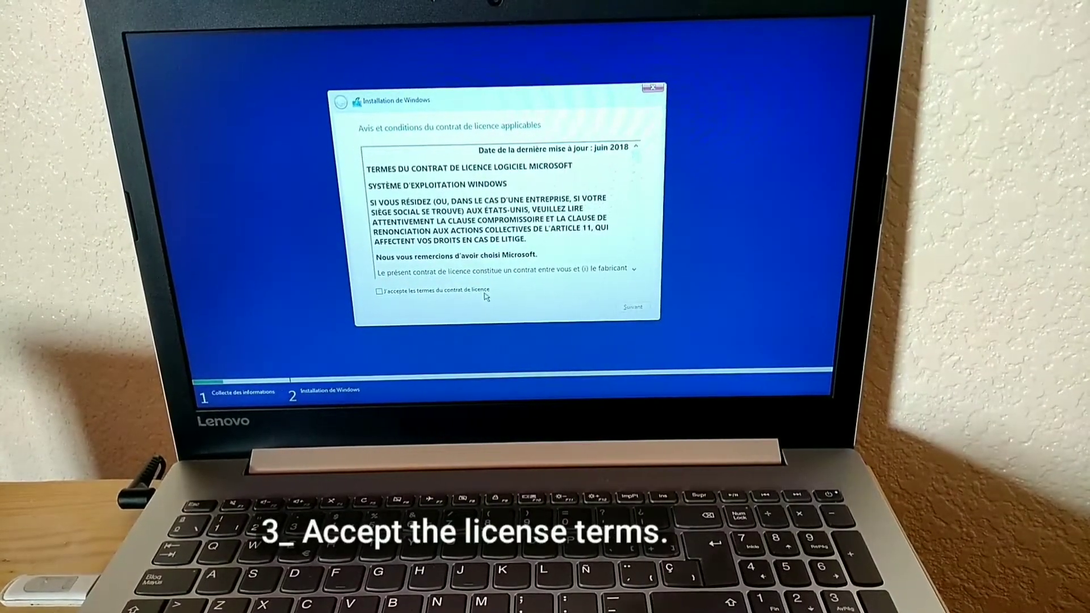
# Accept the license terms and continue to the installation location screen
pyautogui.click(379, 291)
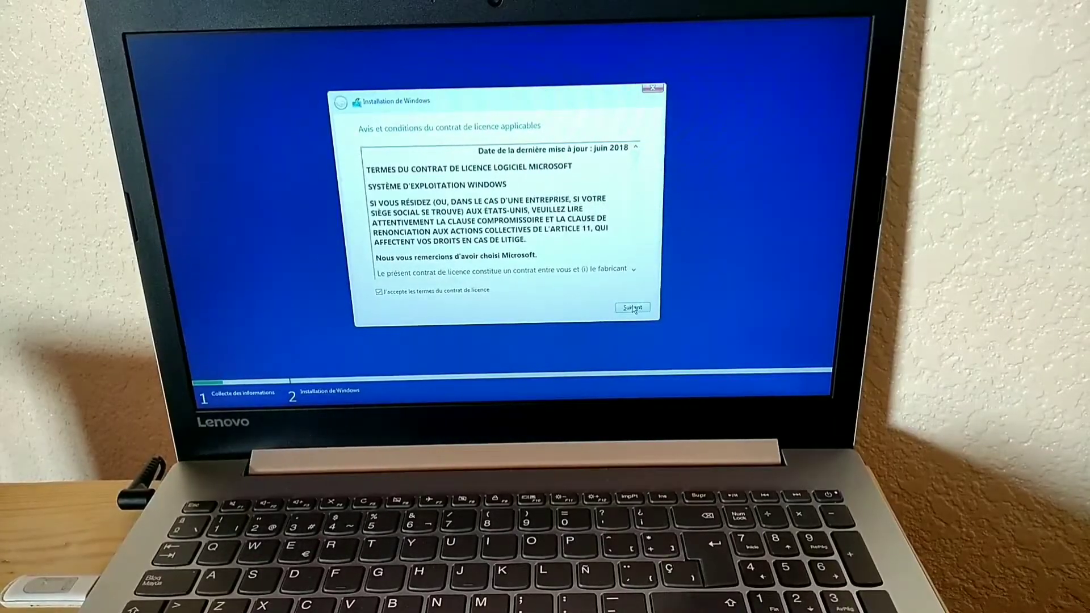
pyautogui.click(631, 308)
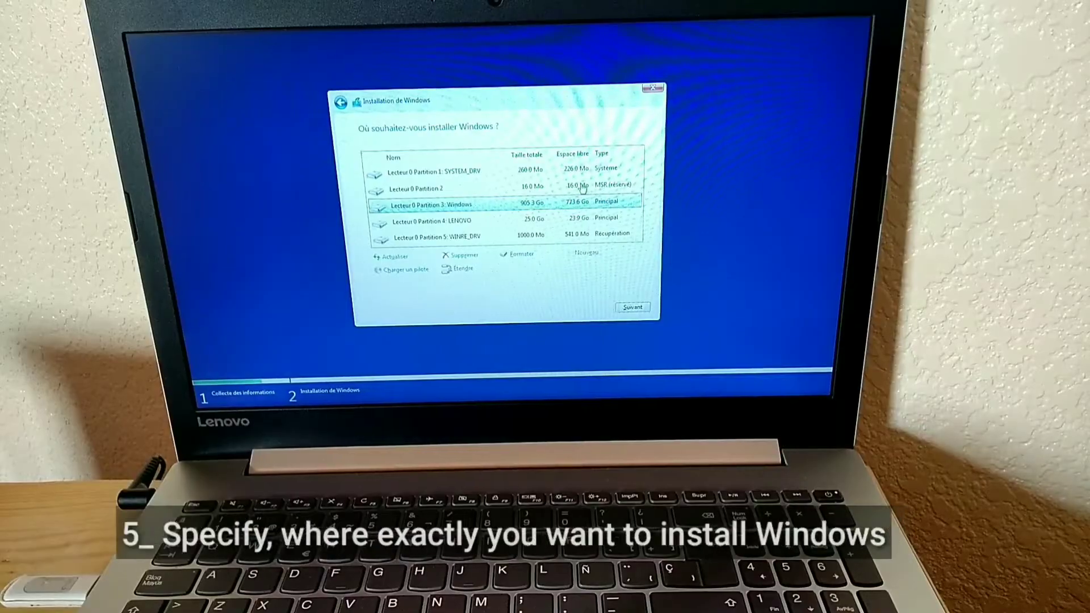
# Delete drive 0's SYSTEM_DRV, 16.0 Mo reserved and Windows partitions
pyautogui.click(431, 172)
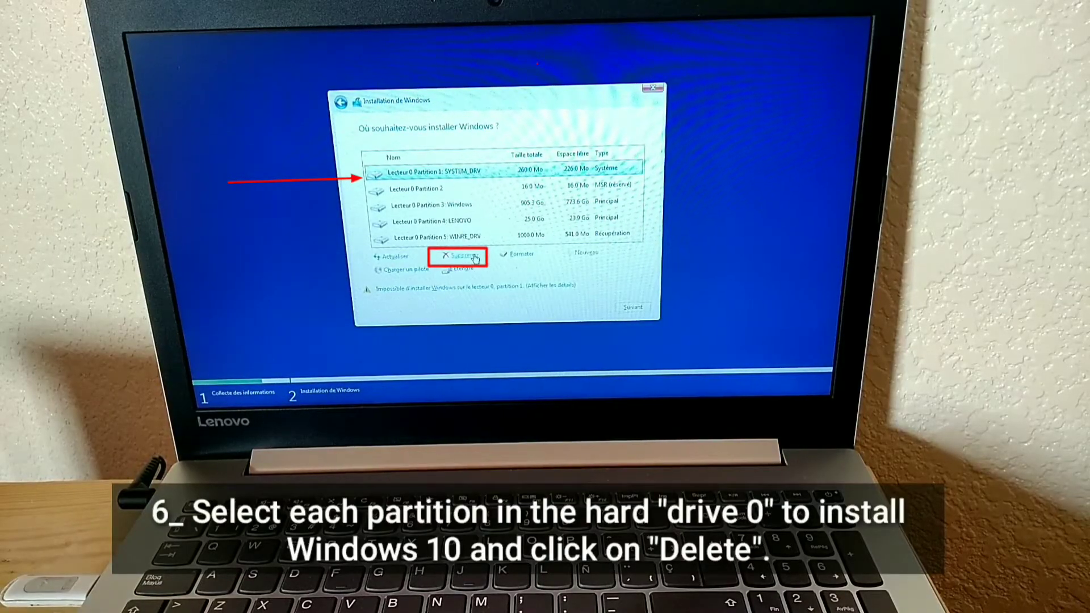
pyautogui.click(458, 255)
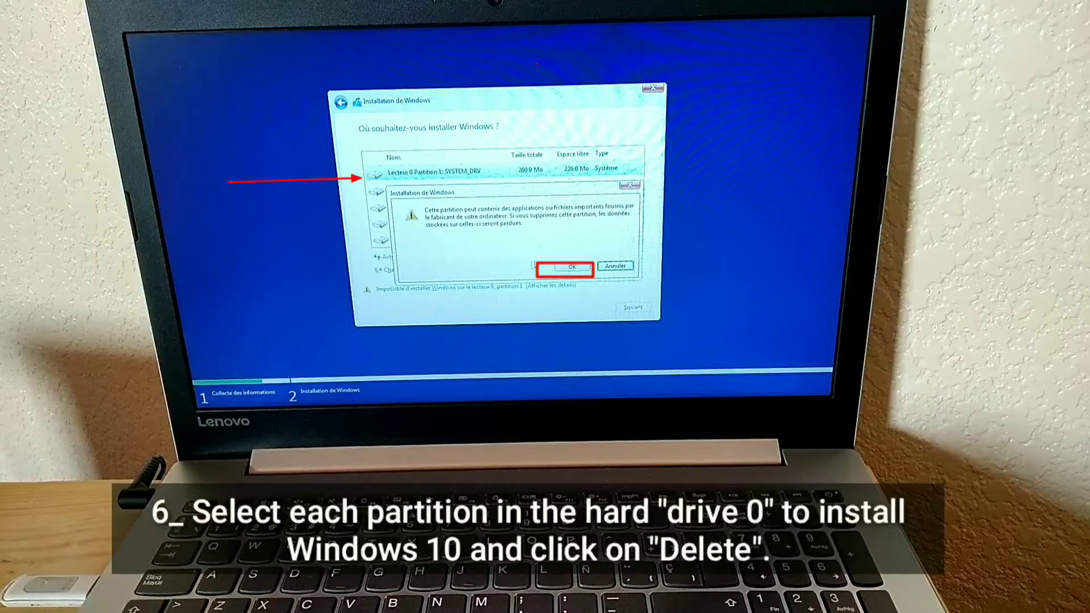
pyautogui.click(573, 267)
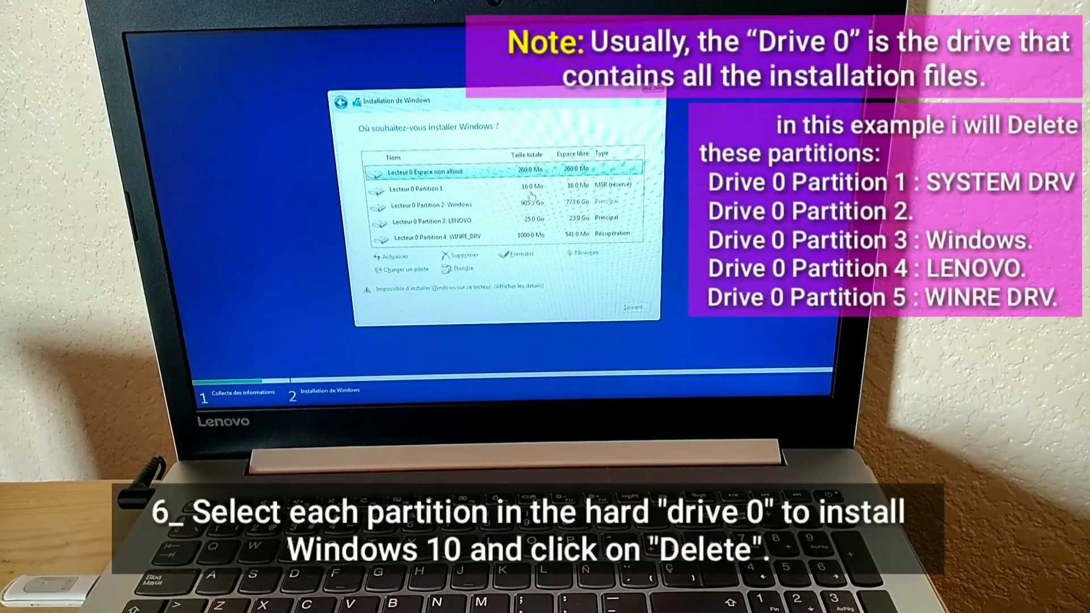
pyautogui.click(431, 190)
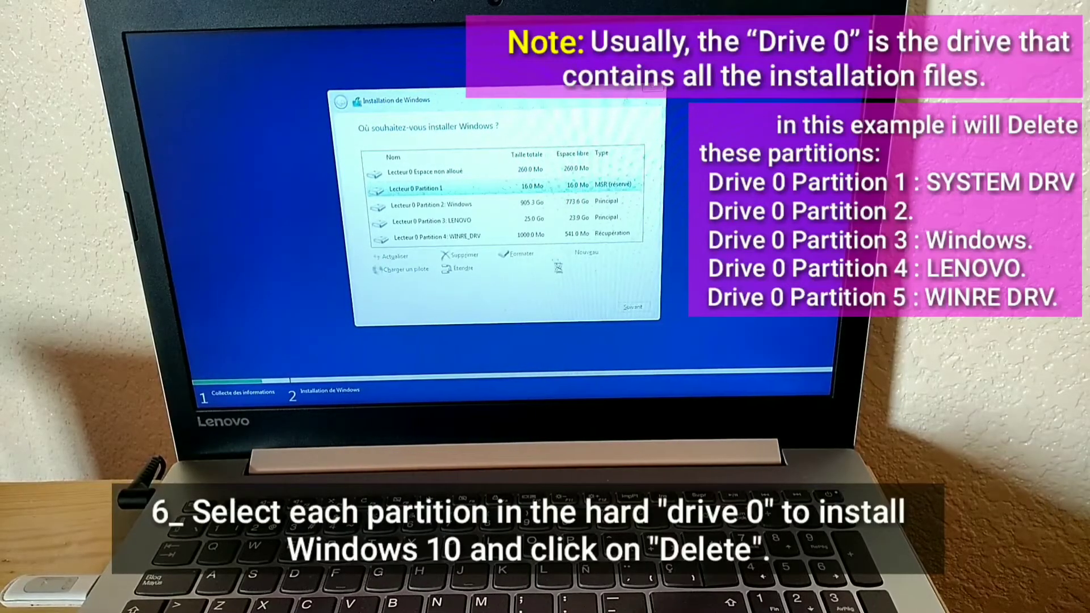
pyautogui.click(462, 255)
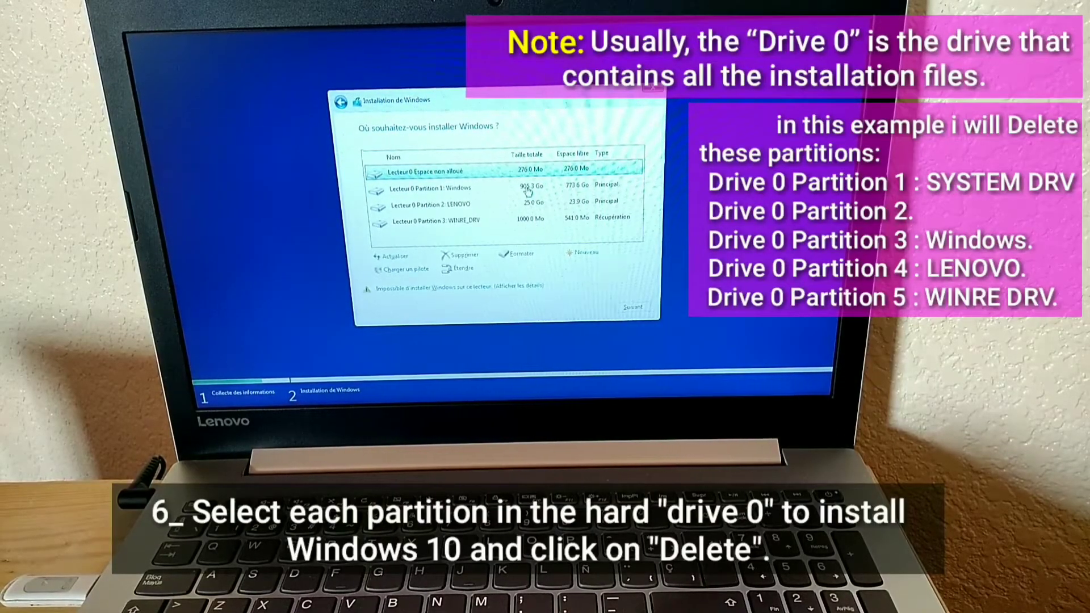
pyautogui.click(452, 188)
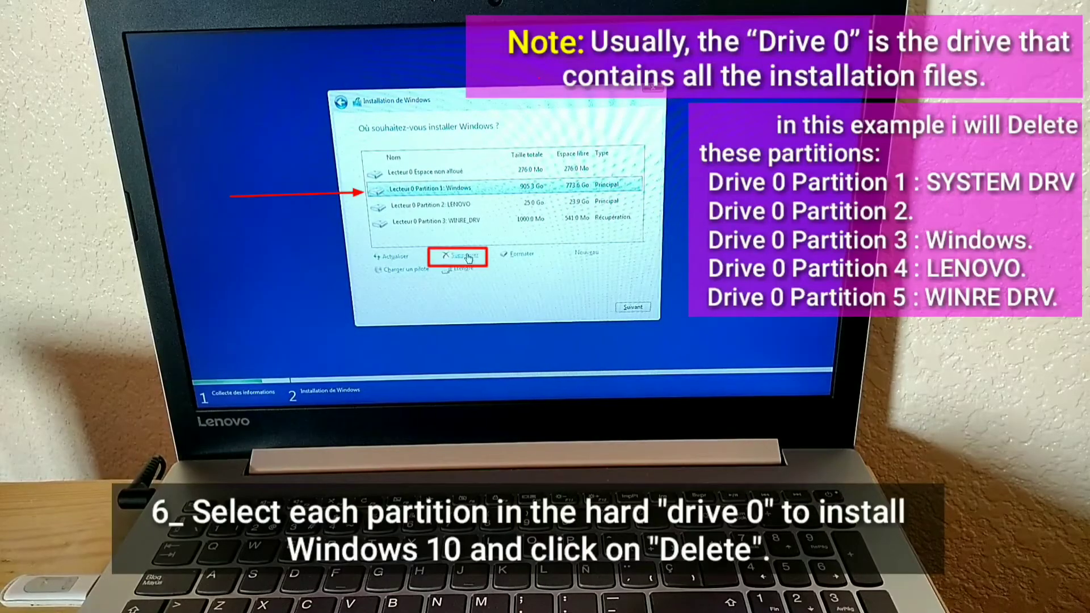
pyautogui.click(461, 255)
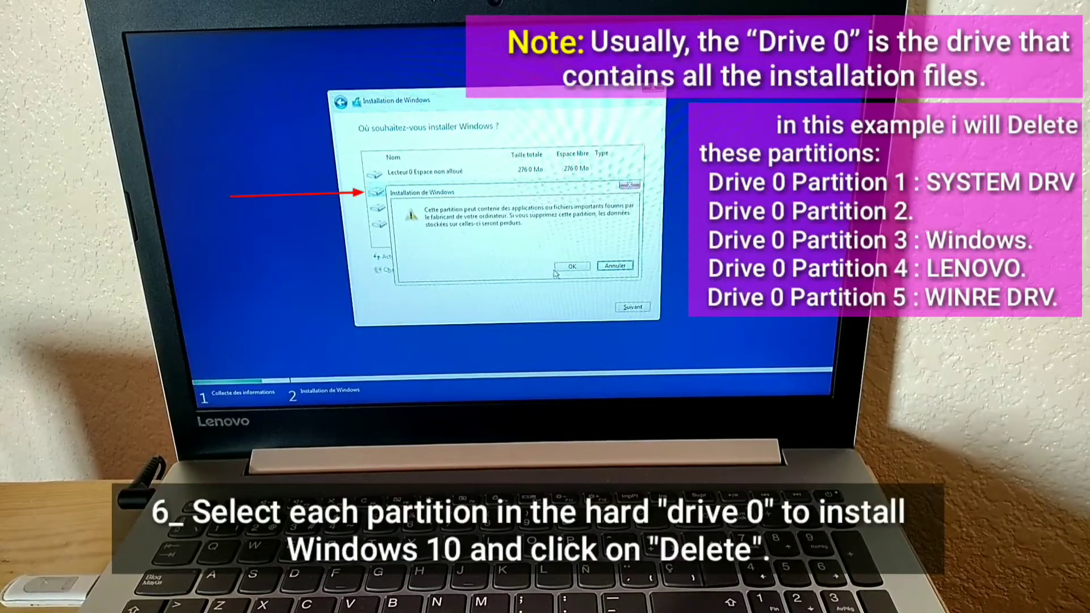
pyautogui.click(571, 266)
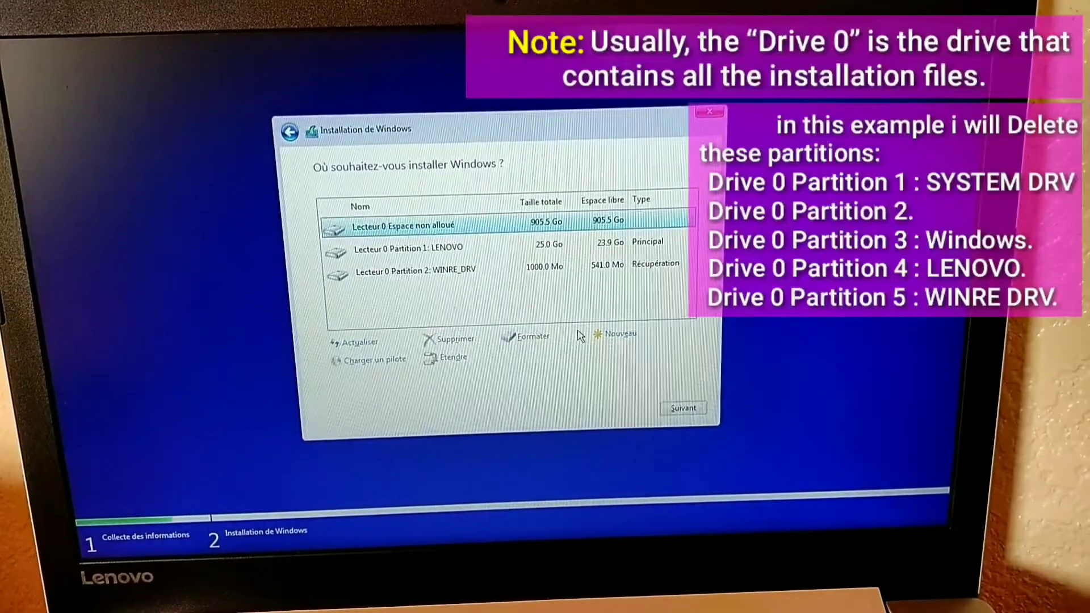
pyautogui.click(417, 248)
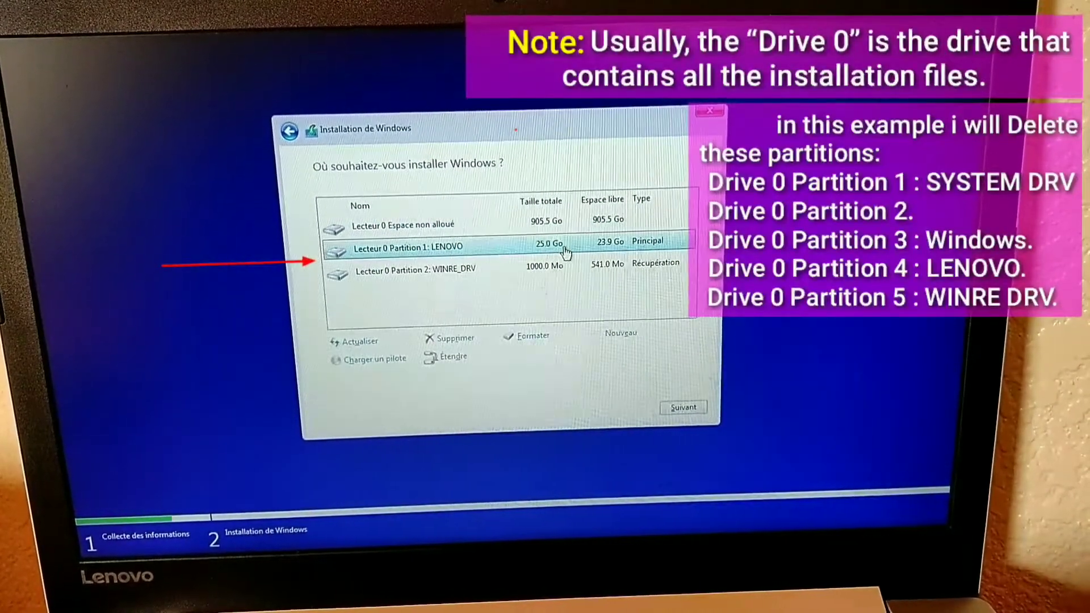
# Delete the LENOVO and WINRE_DRV partitions, leaving 931.5 GB unallocated
pyautogui.click(455, 338)
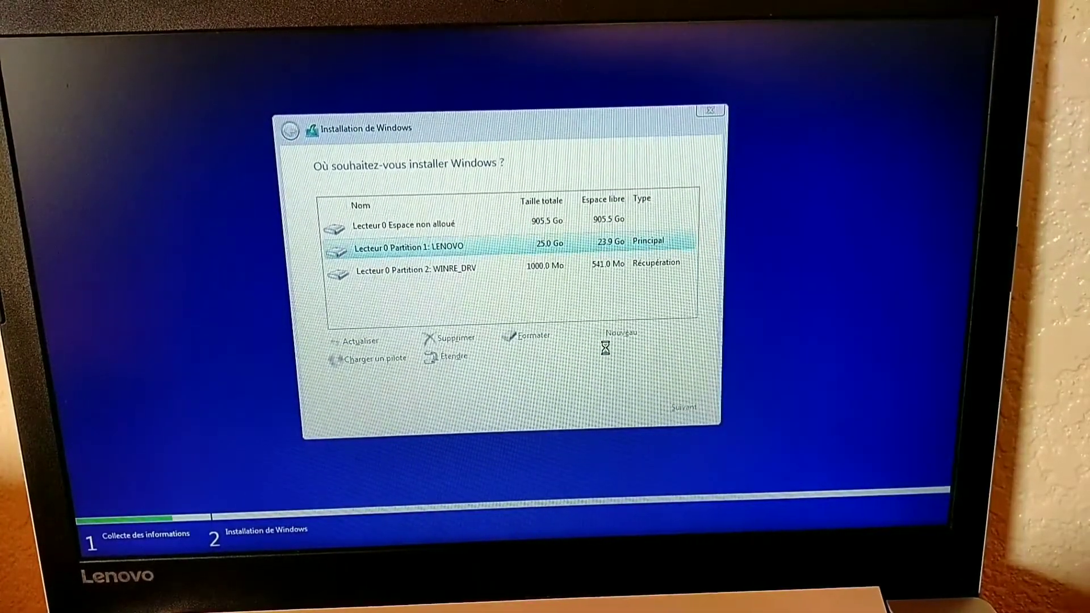
pyautogui.click(452, 339)
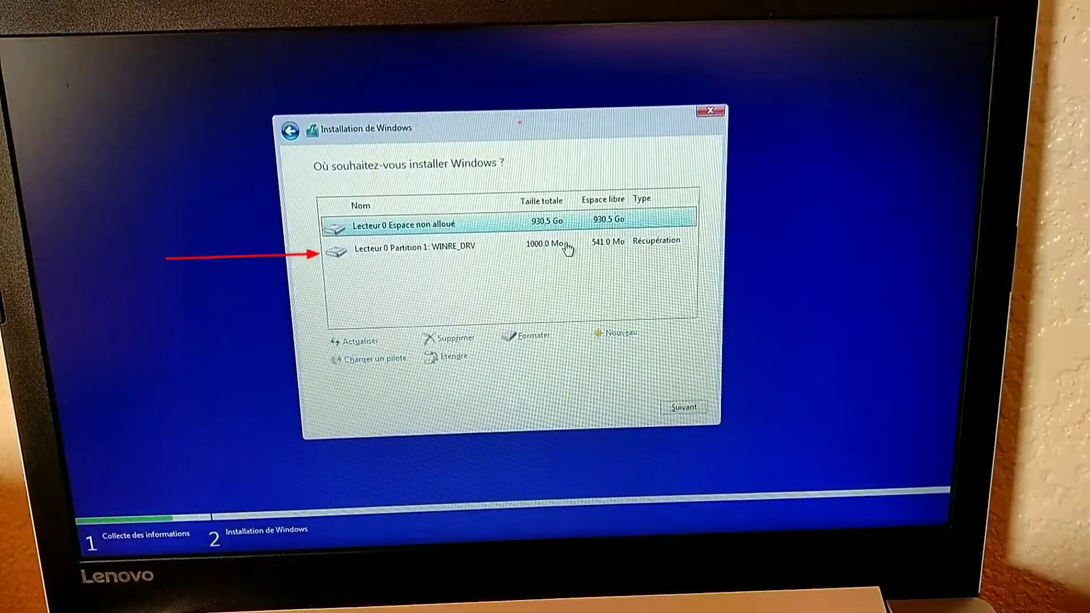
pyautogui.click(455, 338)
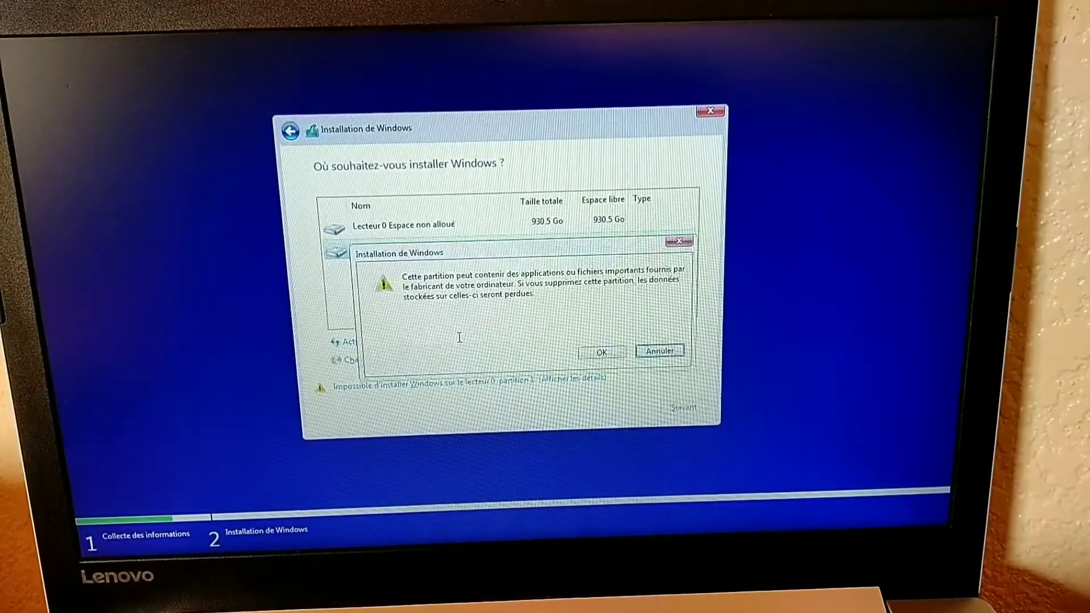
pyautogui.click(601, 352)
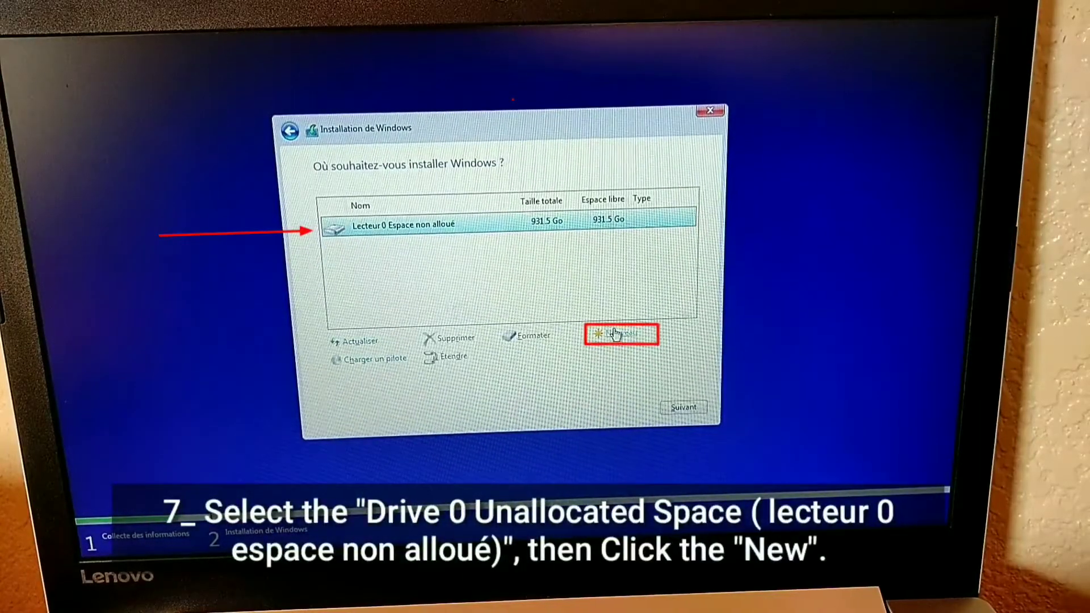
# Create a new 328000 Mo partition in the unallocated space
pyautogui.click(619, 334)
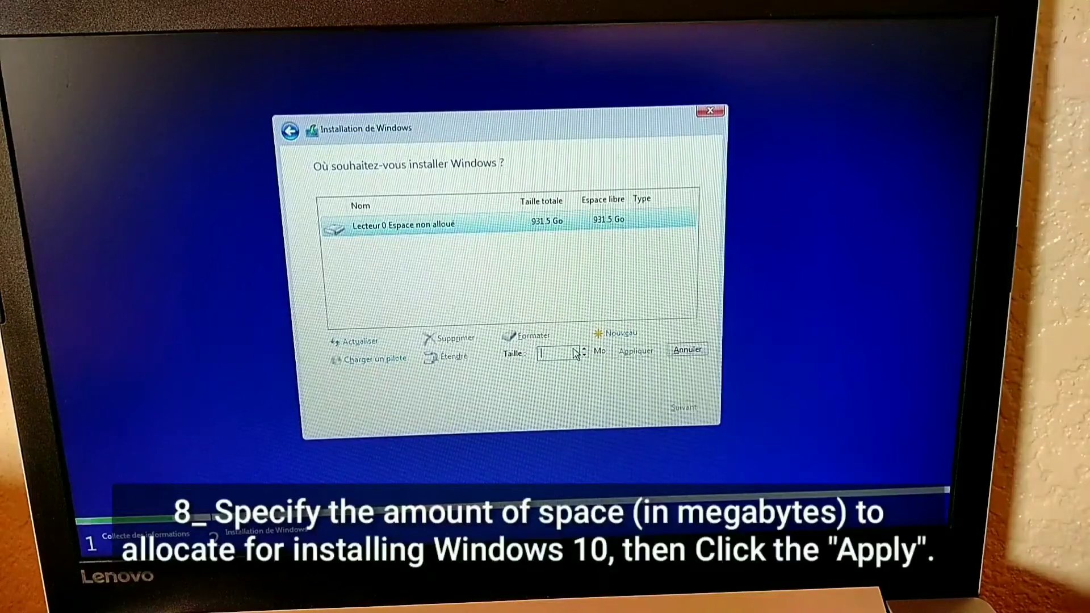
pyautogui.write('32')
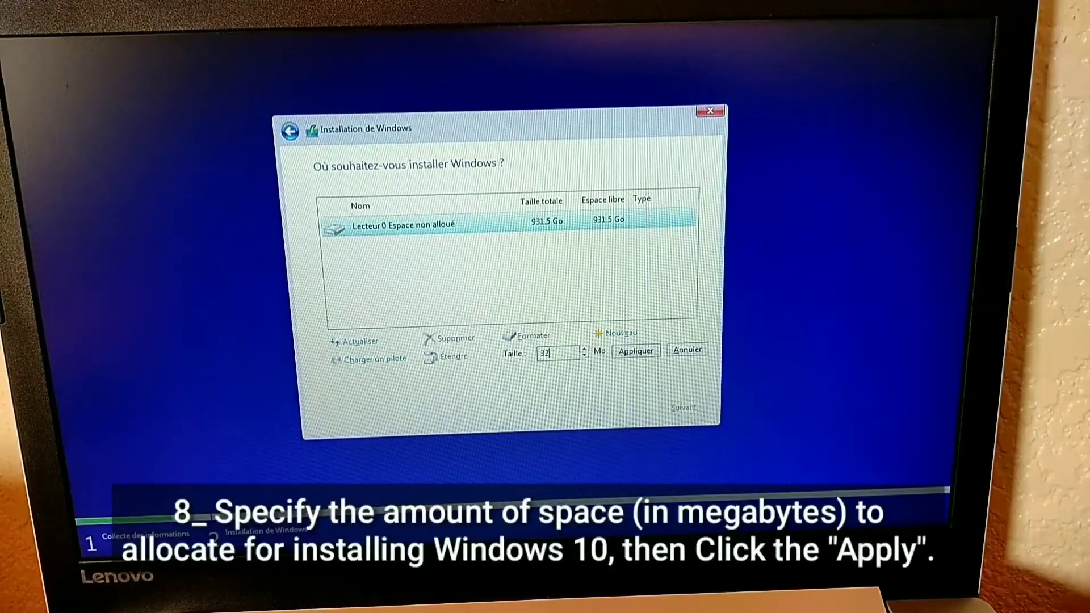
pyautogui.write('3280')
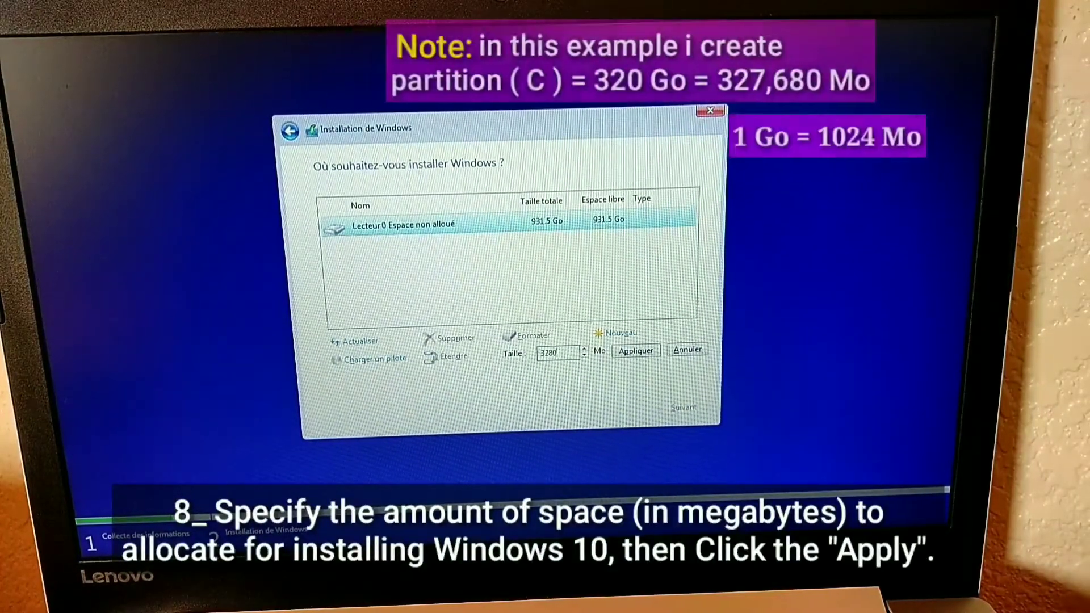
pyautogui.write('328000')
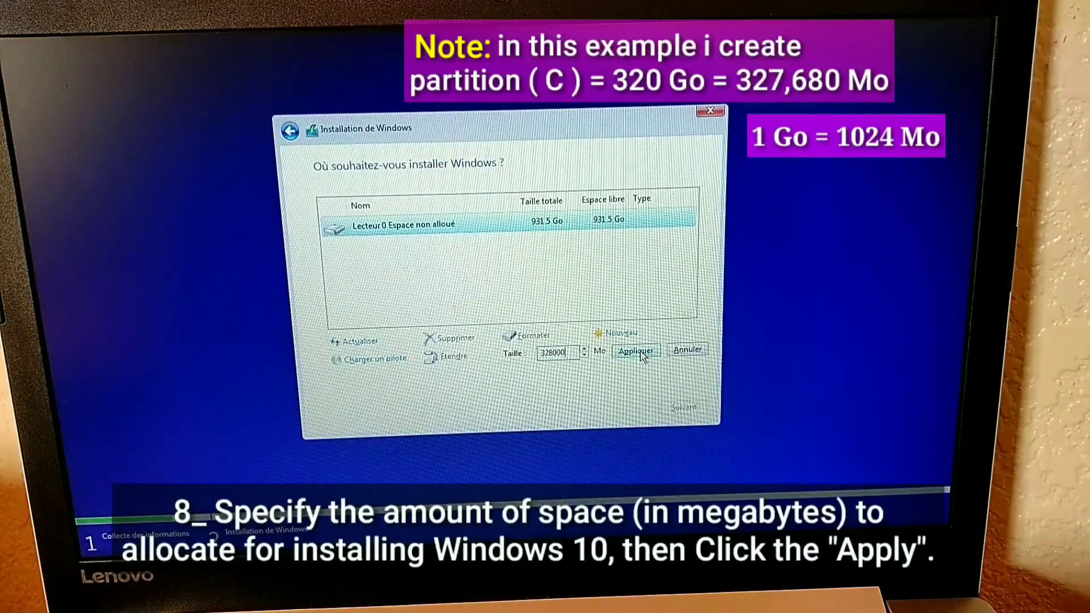
pyautogui.click(635, 351)
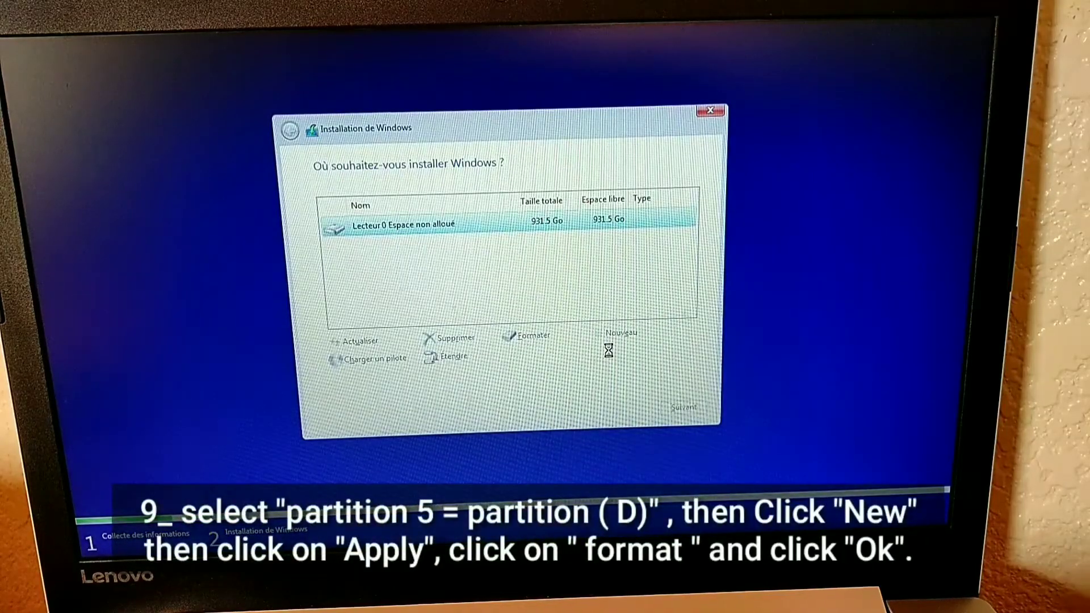
# Create and format a 611.2 Go Partition 5, then select Partition 4
pyautogui.click(621, 333)
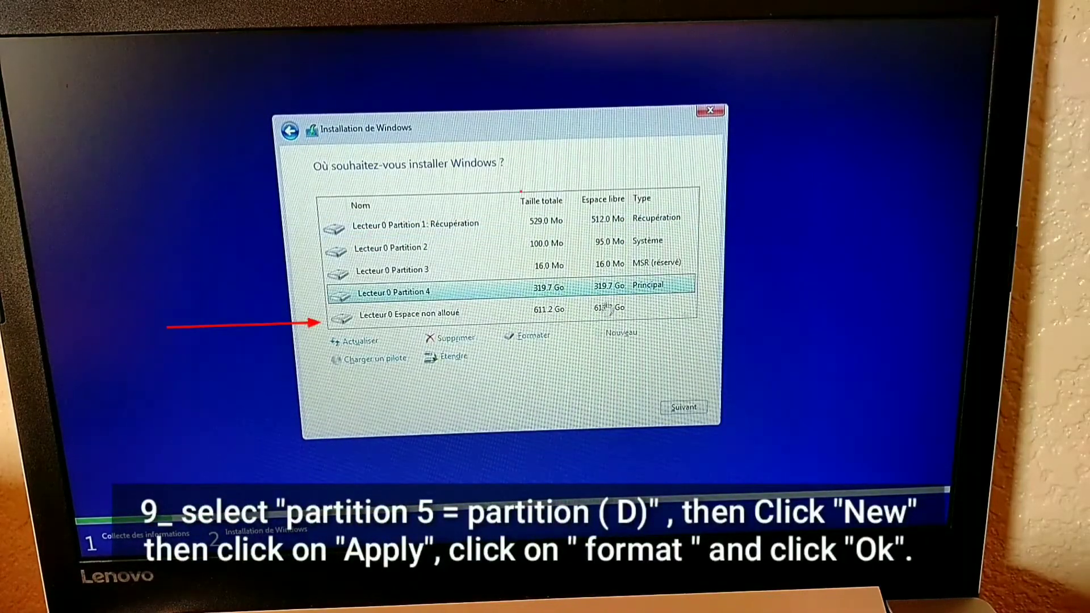
pyautogui.click(409, 313)
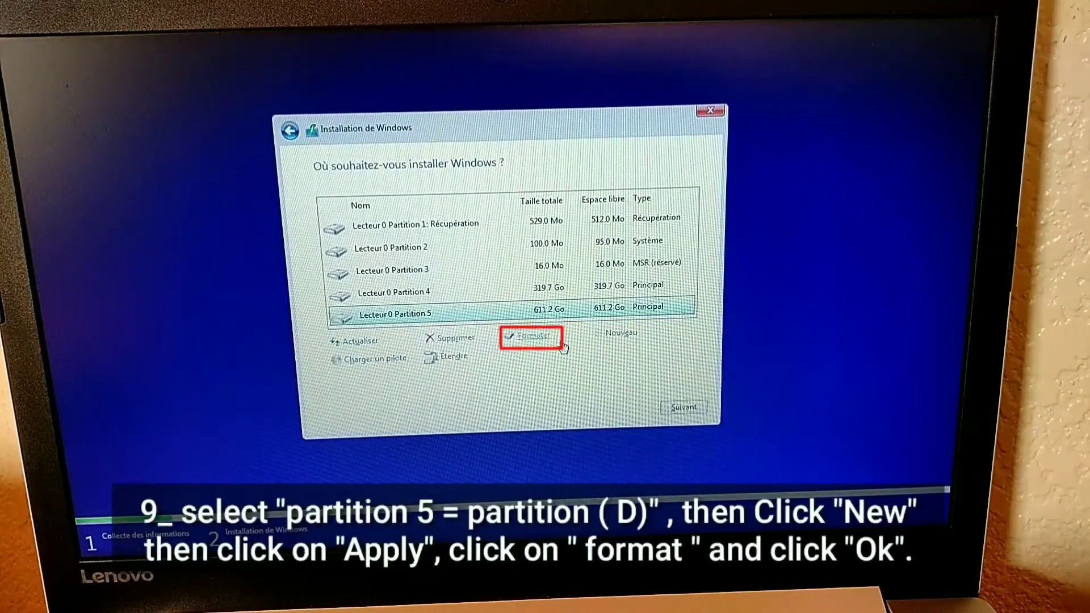
pyautogui.click(532, 339)
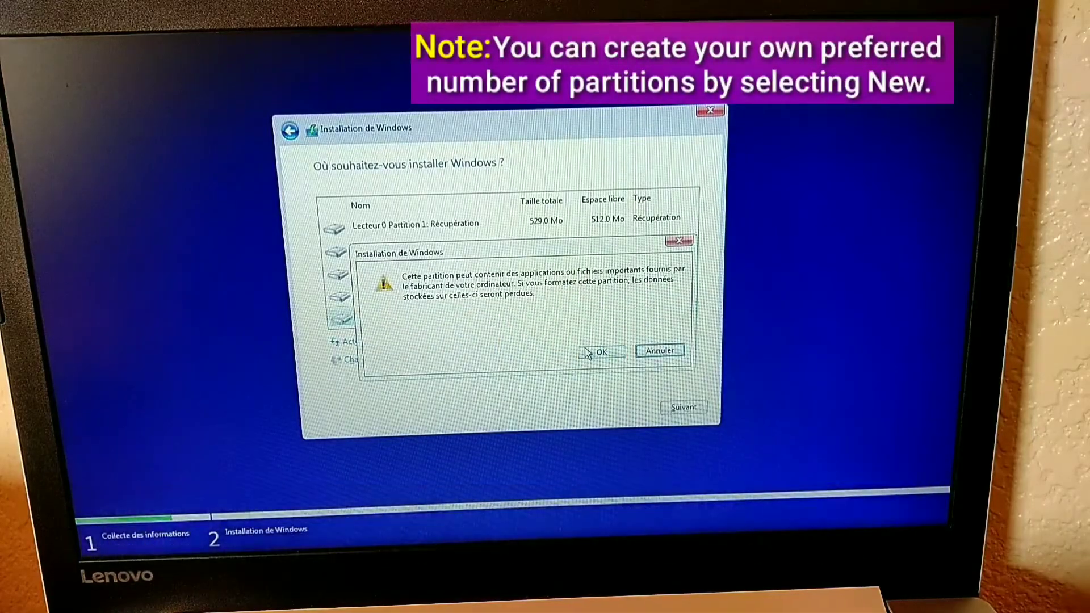
pyautogui.click(600, 352)
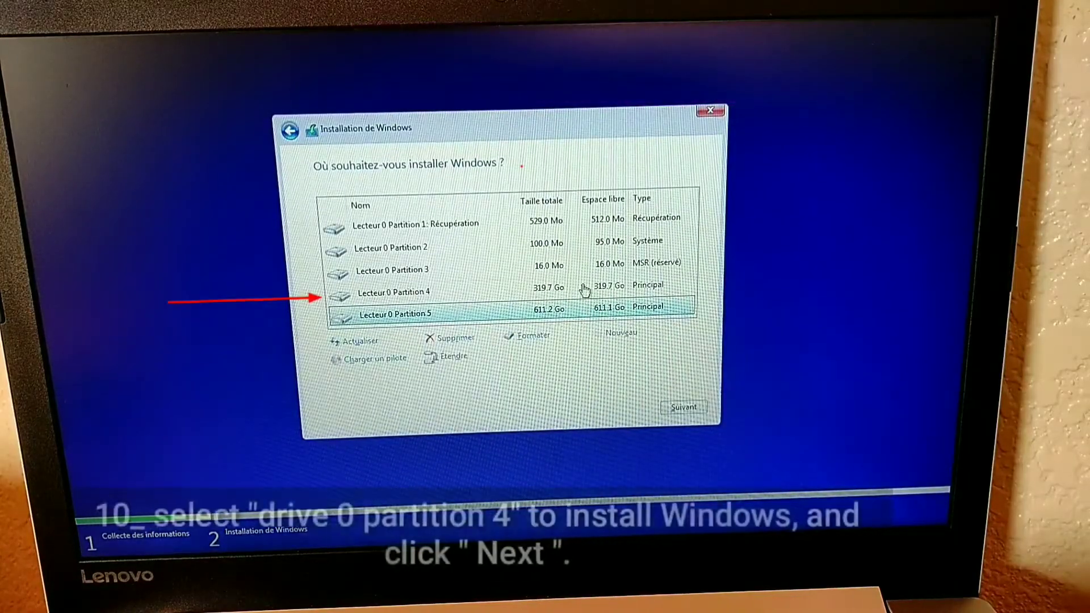
pyautogui.click(393, 292)
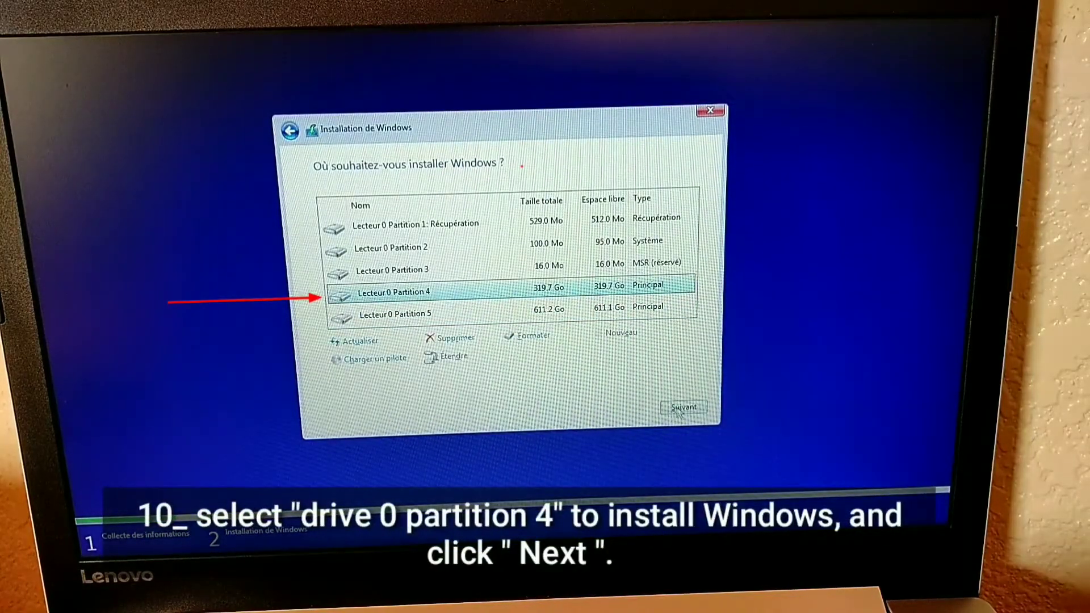